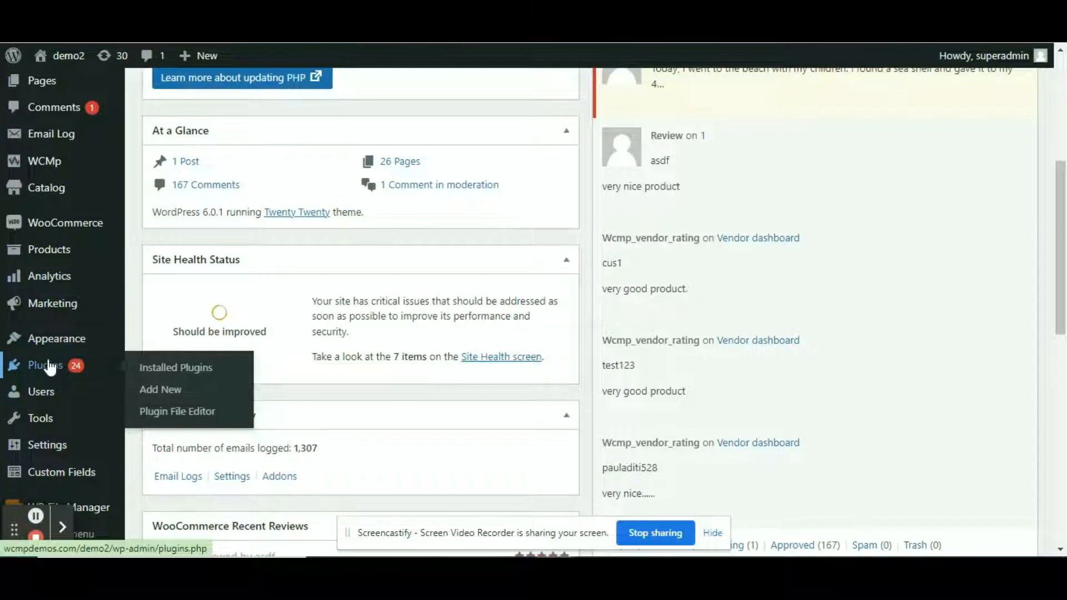
pyautogui.moveTo(160, 390)
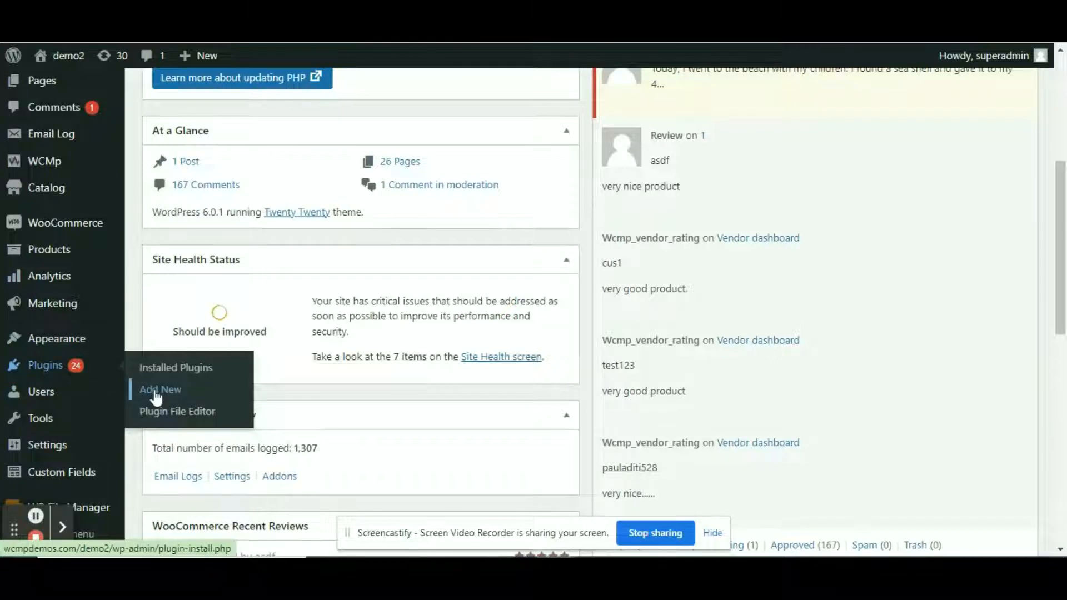
# Go to Plugins > Add New to reach the Add Plugins page.
pyautogui.click(160, 389)
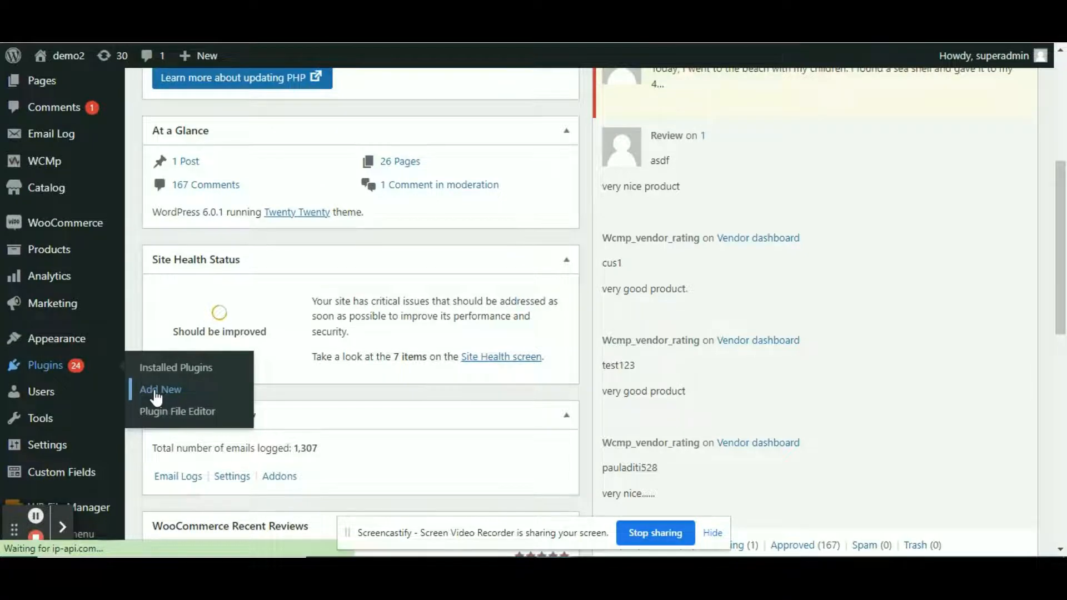
pyautogui.click(160, 389)
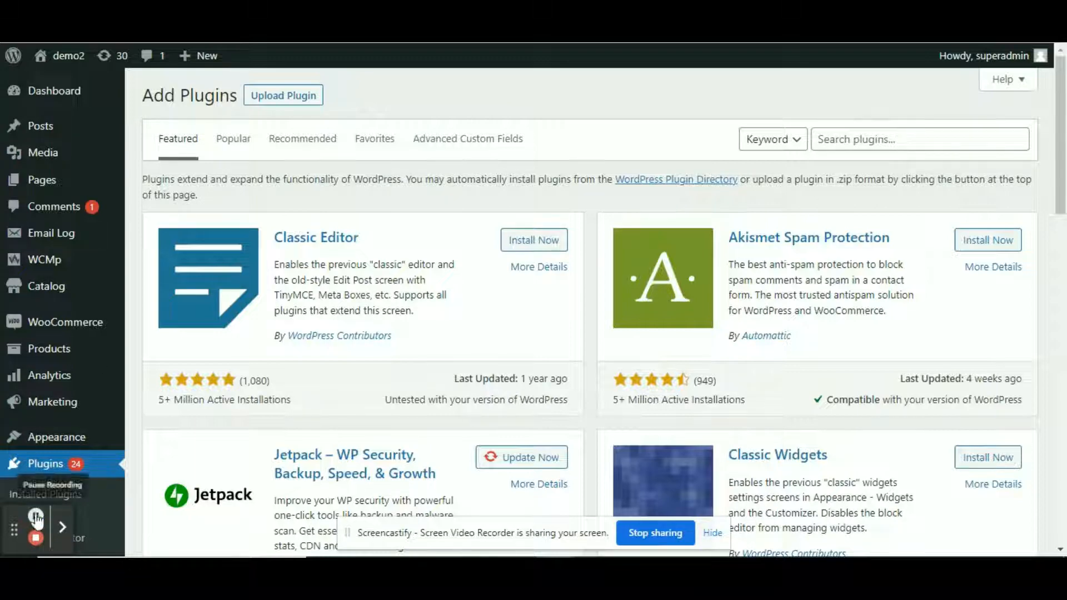
# Search for 'WP Staging', then install and activate the WP STAGING plugin.
pyautogui.click(919, 139)
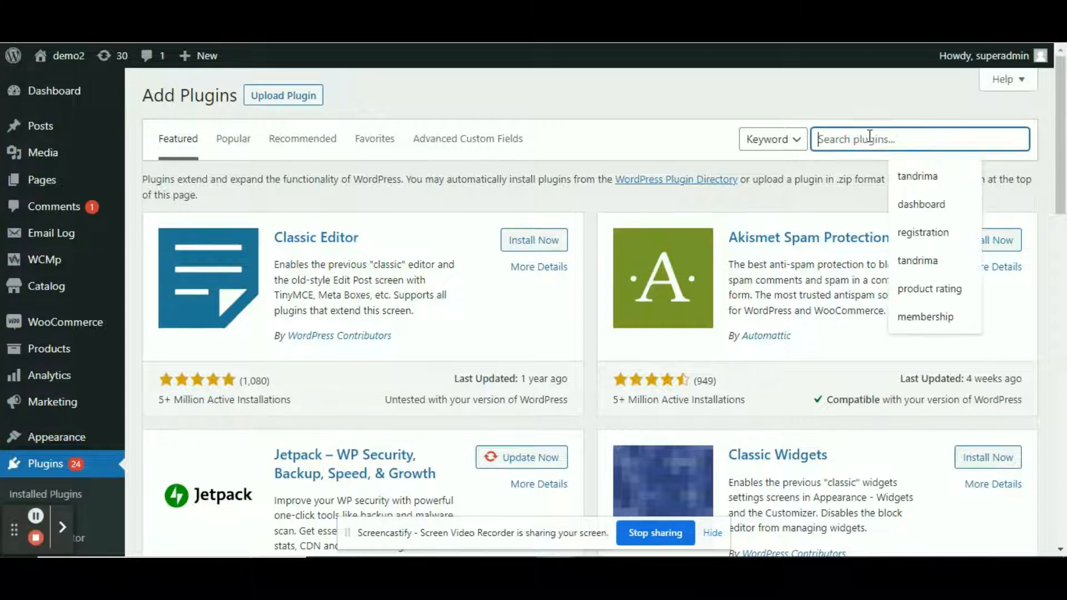
pyautogui.write('WP')
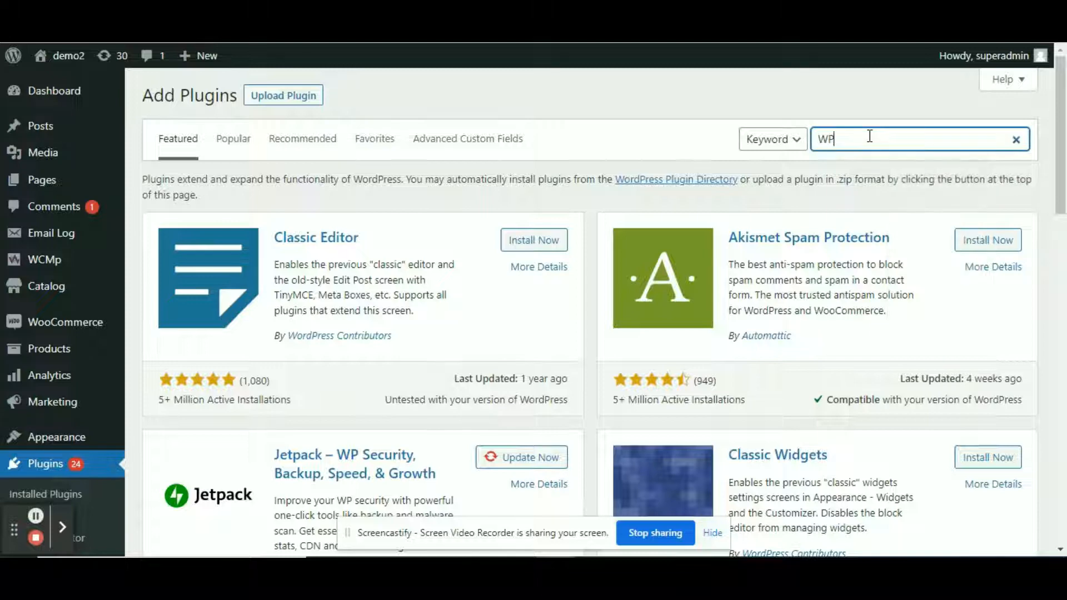
pyautogui.write('Staging')
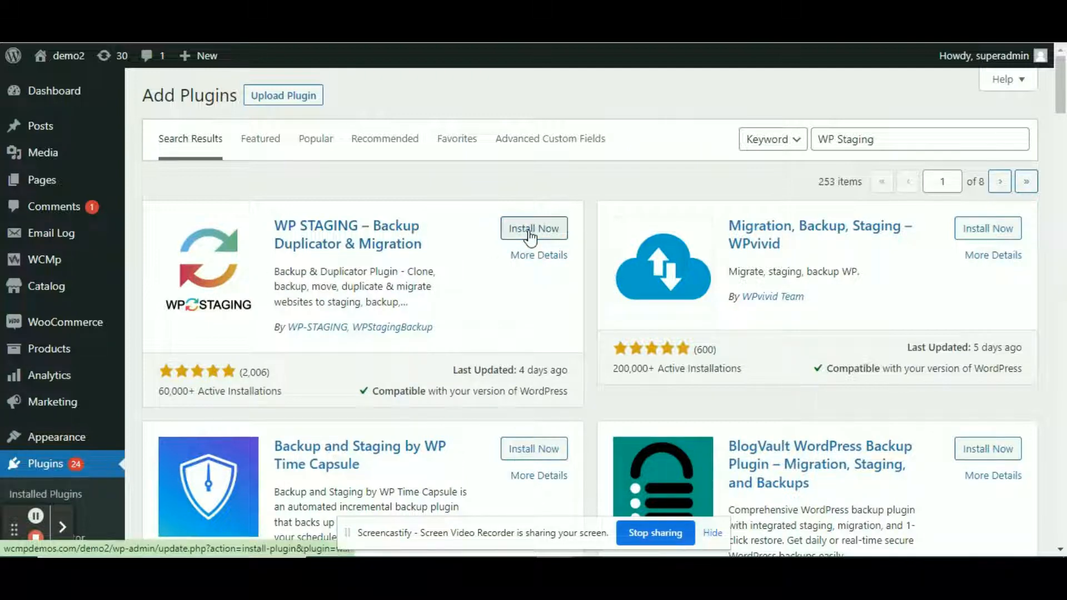
pyautogui.click(533, 228)
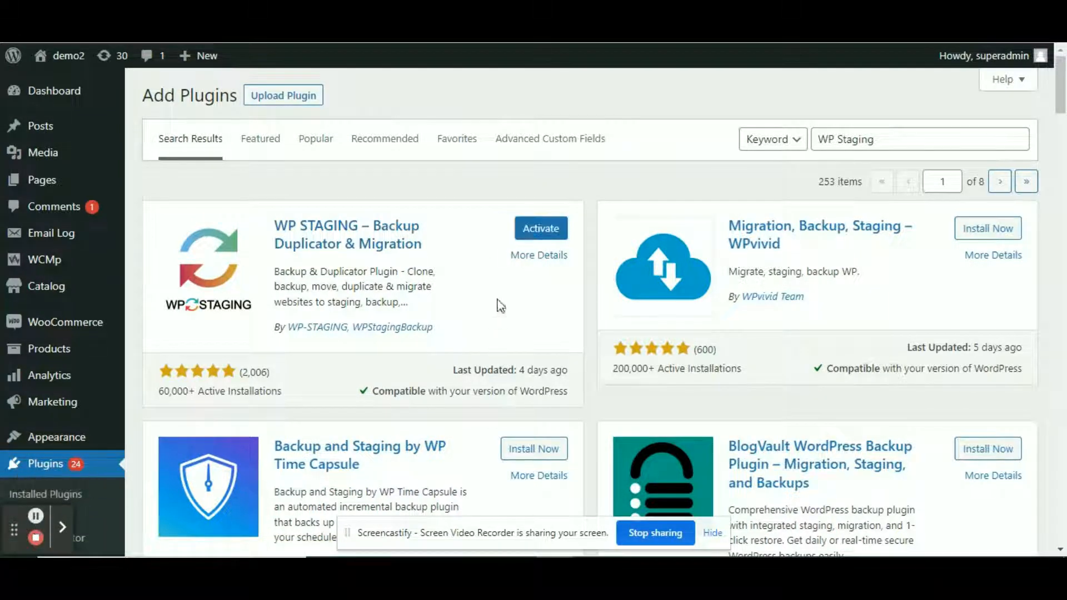
pyautogui.click(540, 228)
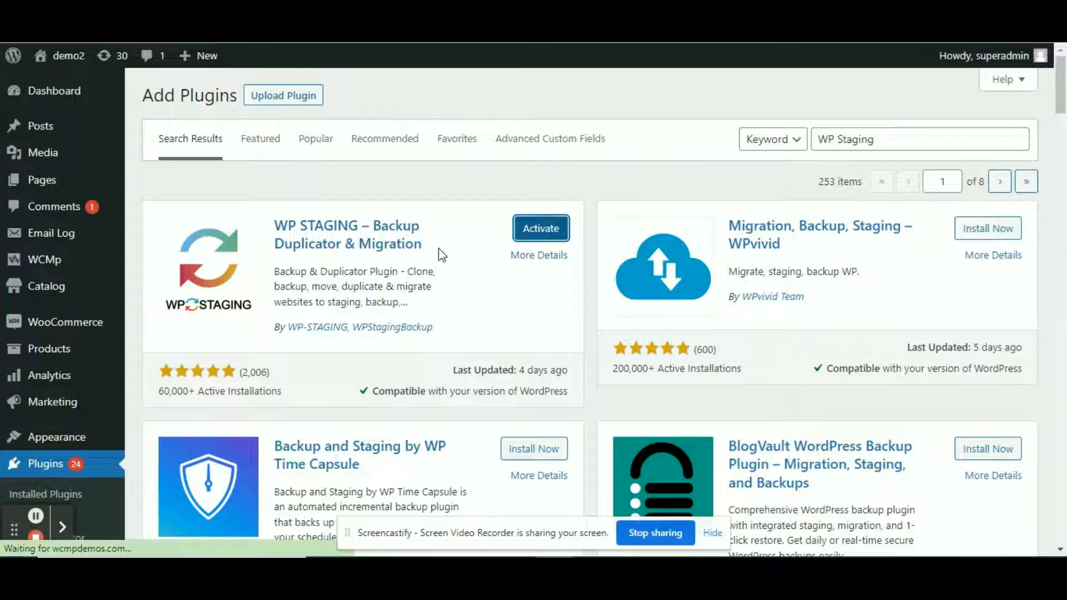
pyautogui.click(541, 228)
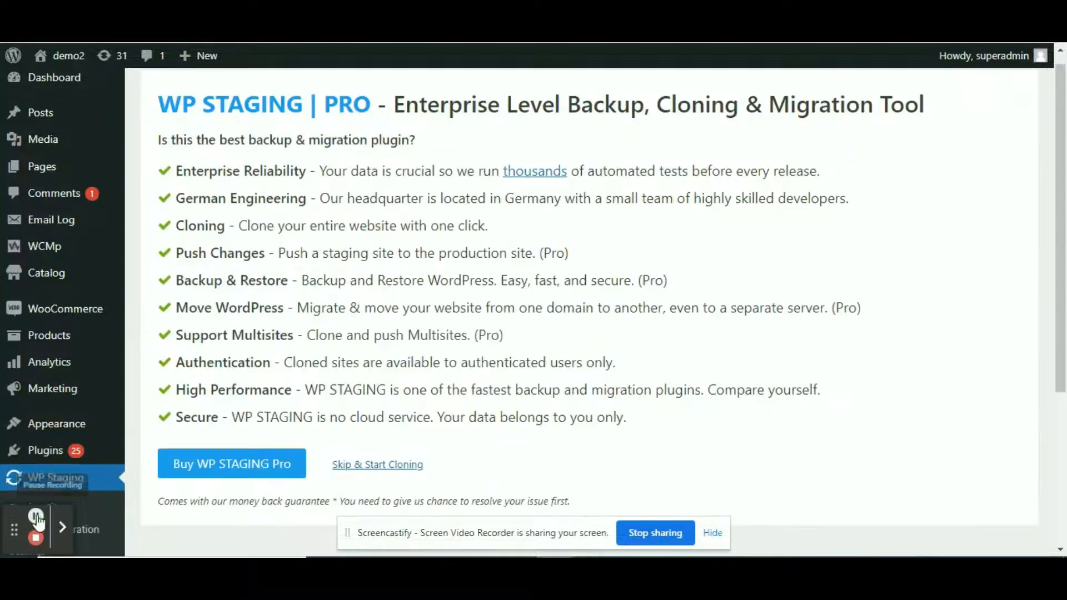
pyautogui.moveTo(377, 470)
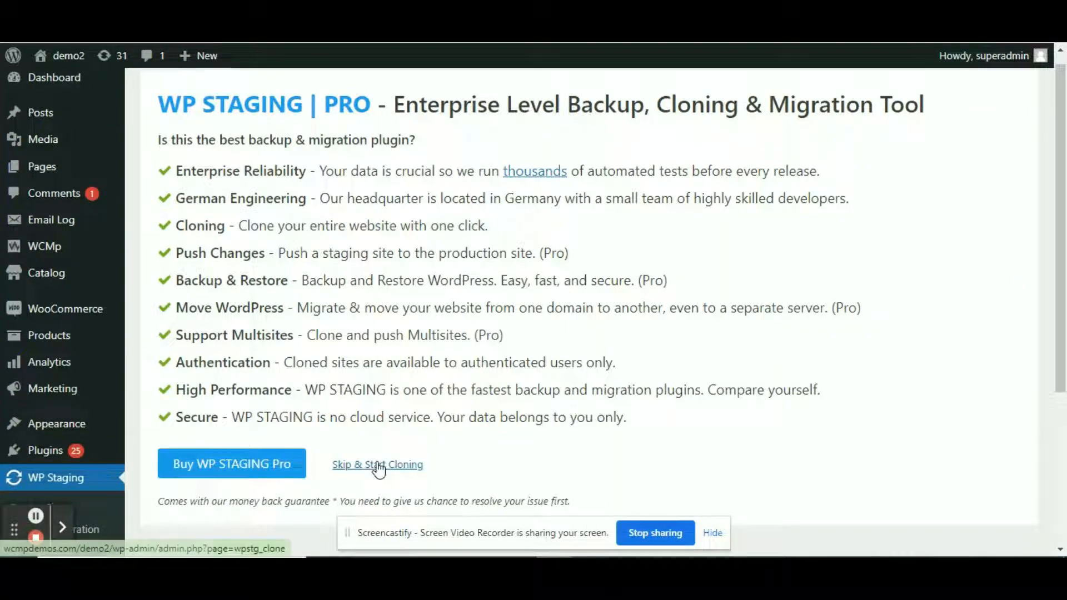
# Skip the WP STAGING Pro offer and browse the empty staging overview.
pyautogui.click(377, 465)
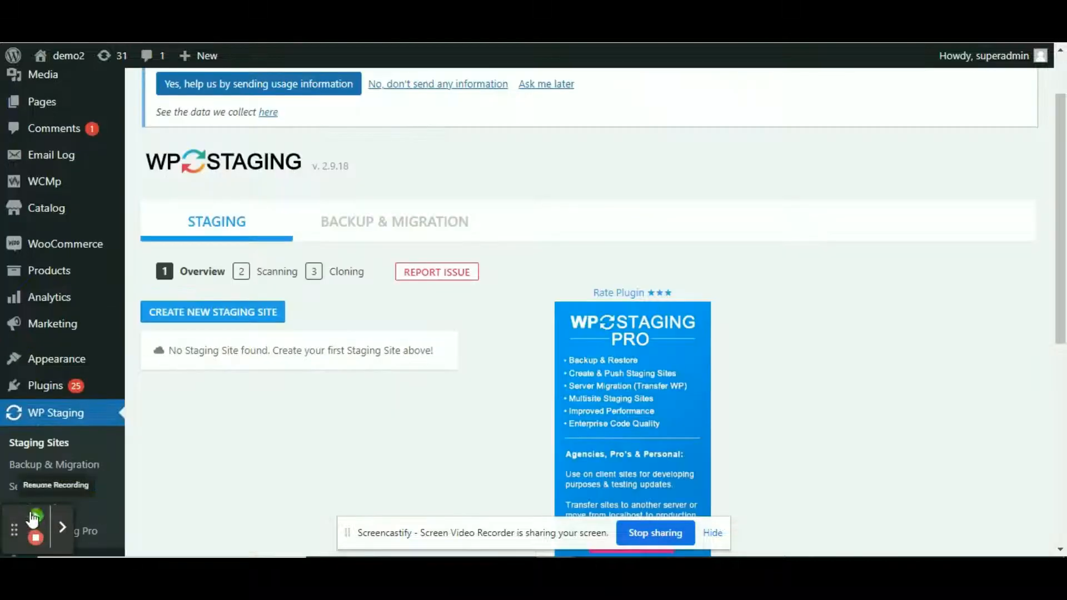
pyautogui.scroll(3)
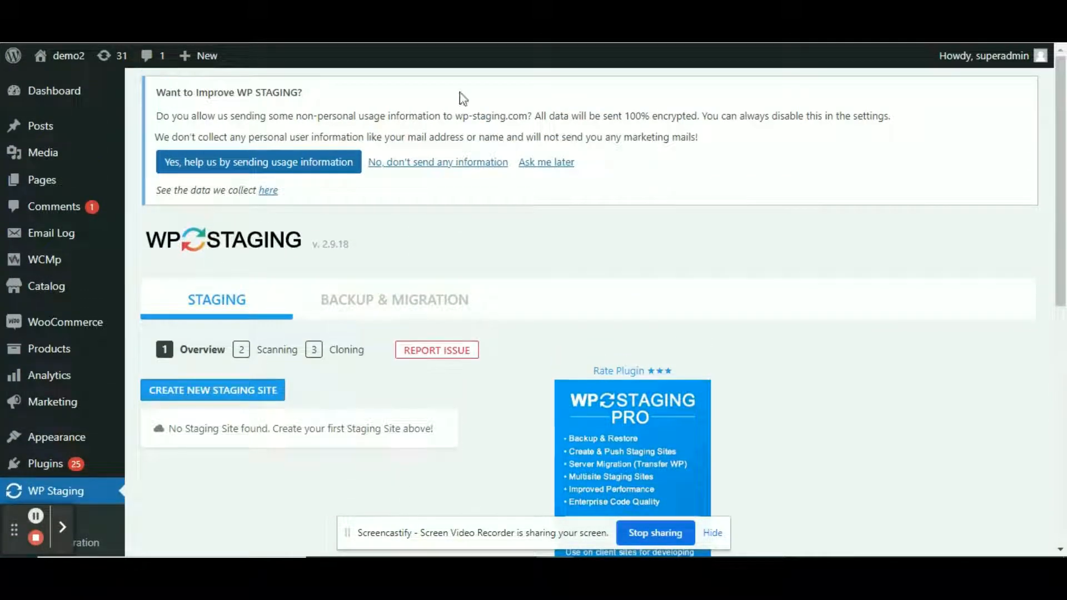
pyautogui.scroll(-3)
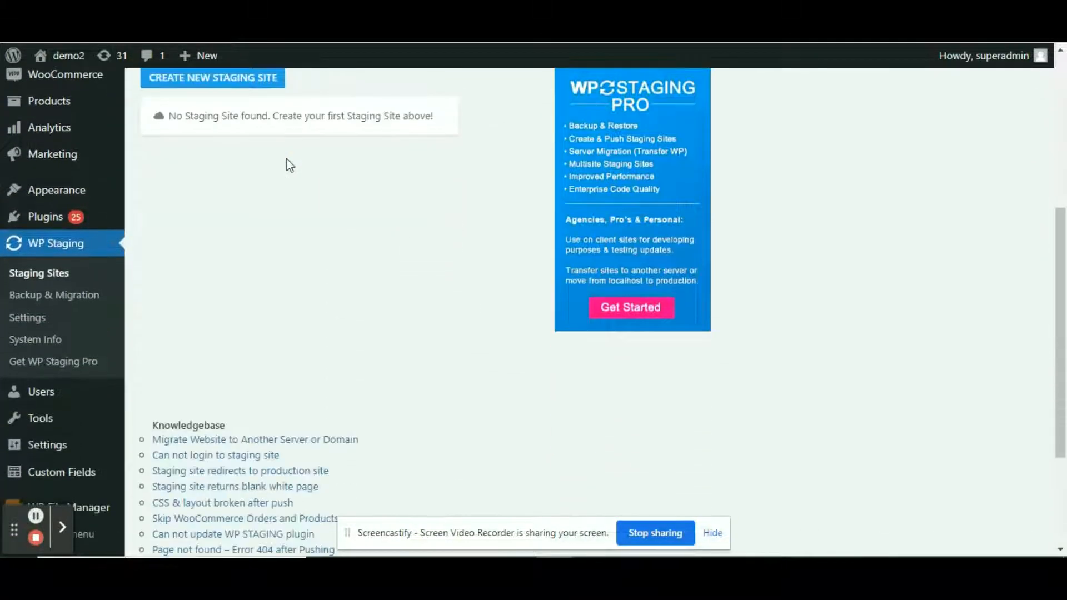
pyautogui.scroll(3)
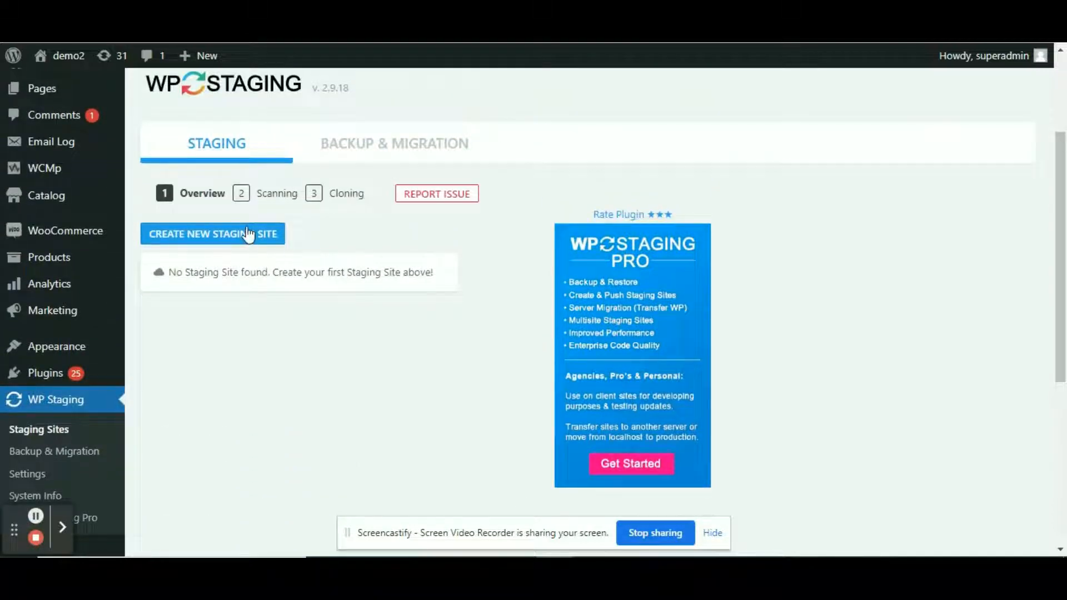
# Create a new staging site and run cloning until processing completes.
pyautogui.click(213, 233)
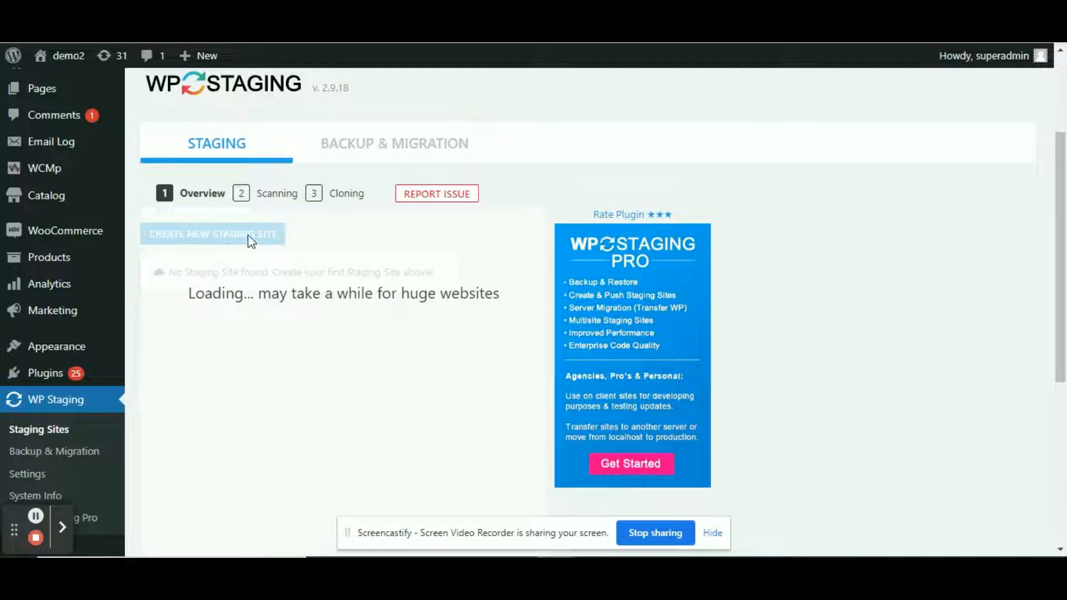
pyautogui.click(213, 234)
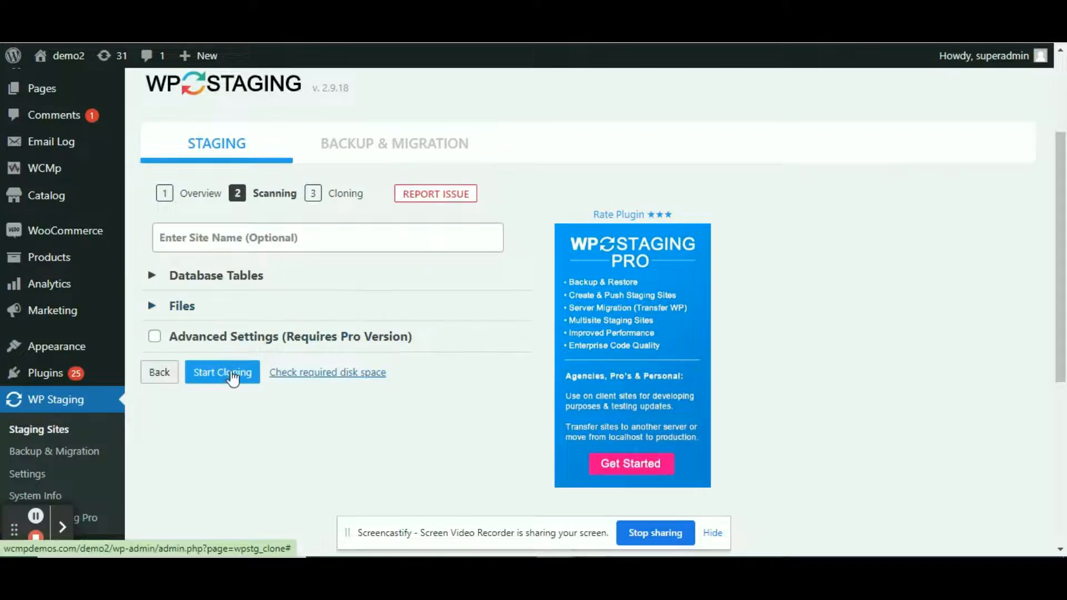
pyautogui.click(222, 373)
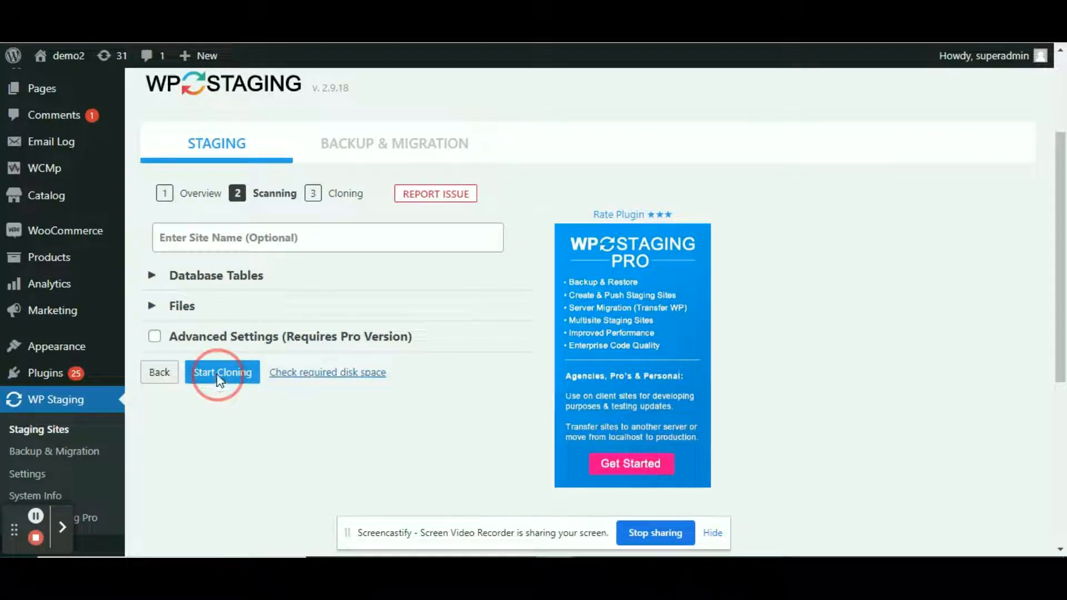
pyautogui.click(222, 372)
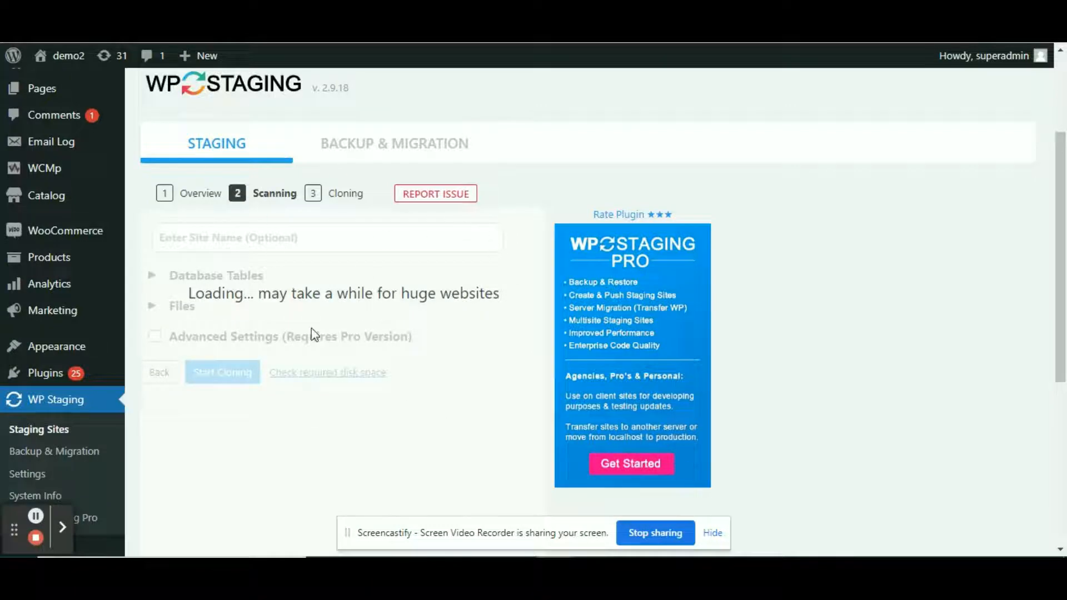
pyautogui.click(222, 372)
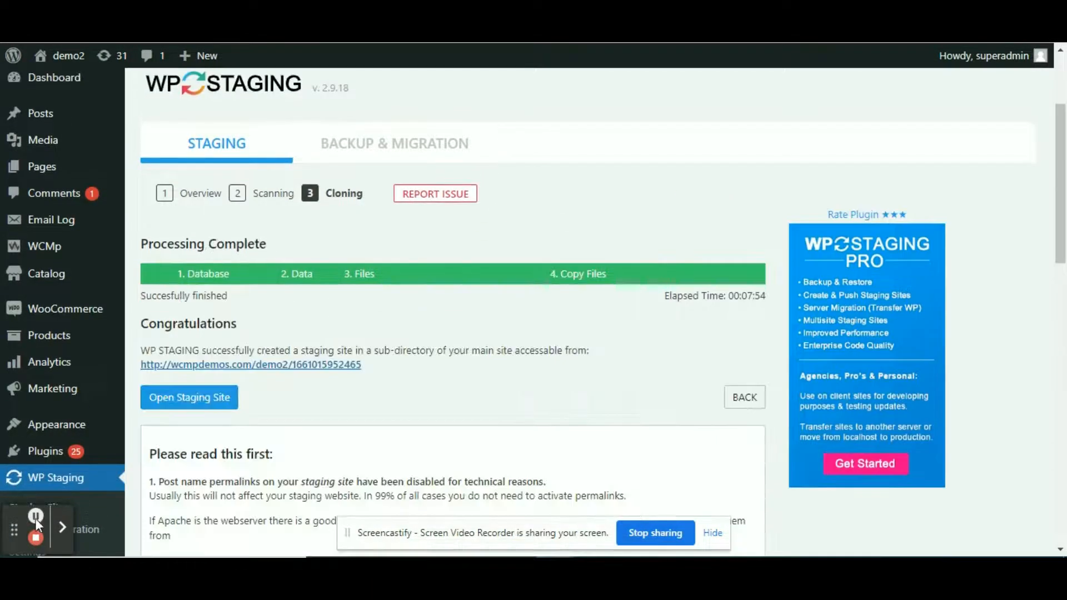
# Open the staging site and log in with the prefilled administrator credentials.
pyautogui.click(188, 397)
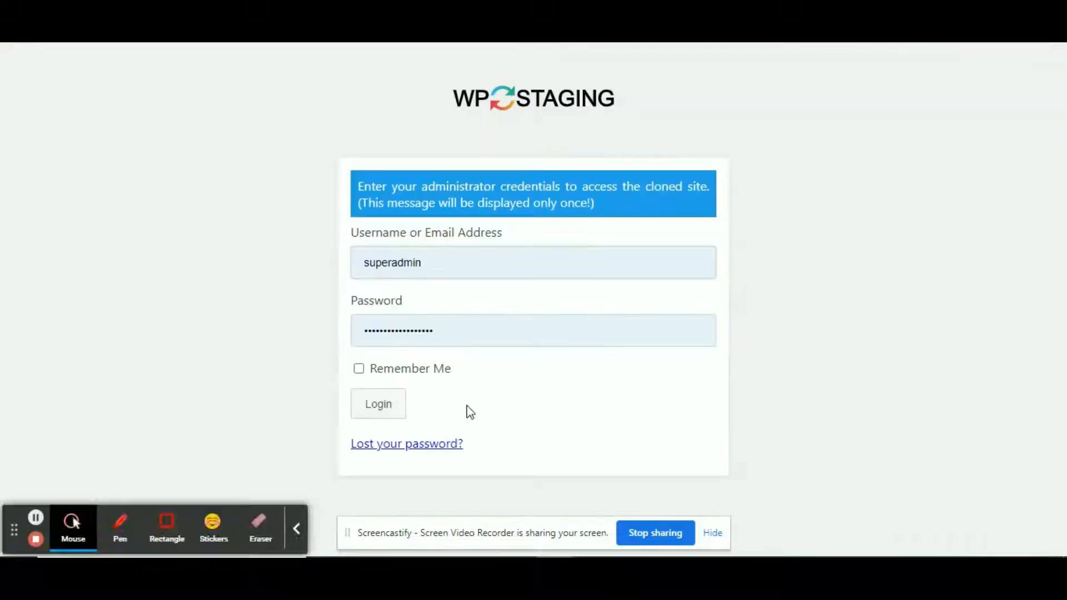
pyautogui.click(378, 404)
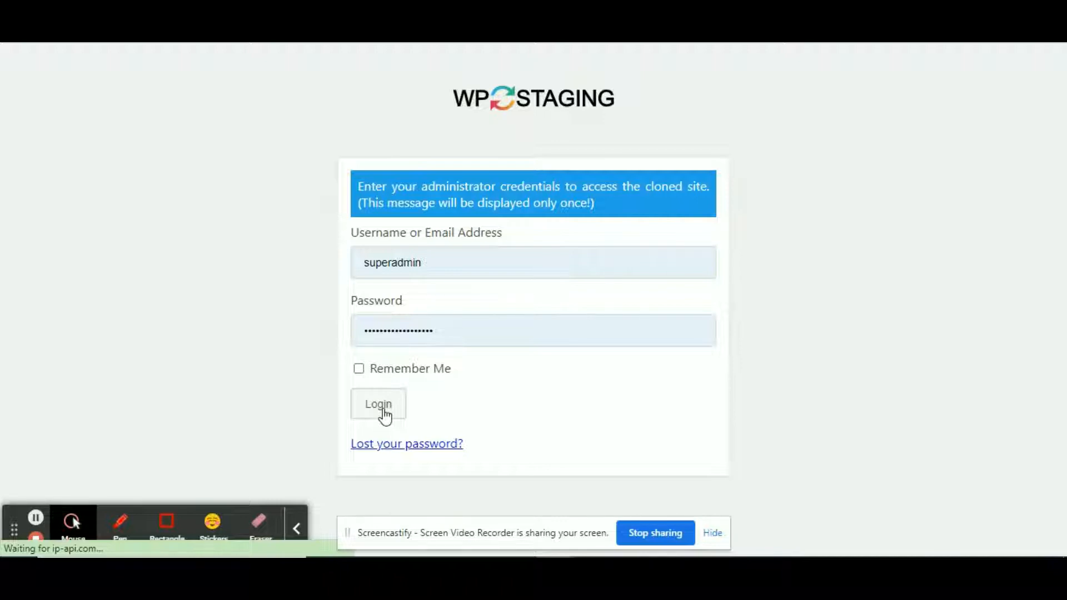
pyautogui.click(379, 404)
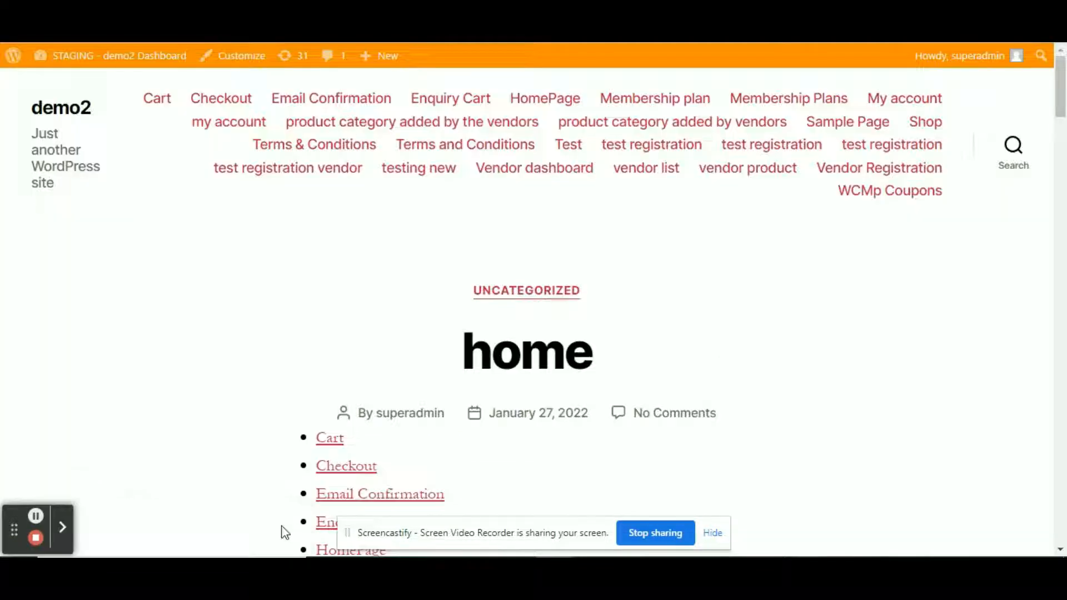
# Filter staging plugins by 'Marketplace' and deactivate WC Marketplace.
pyautogui.click(119, 56)
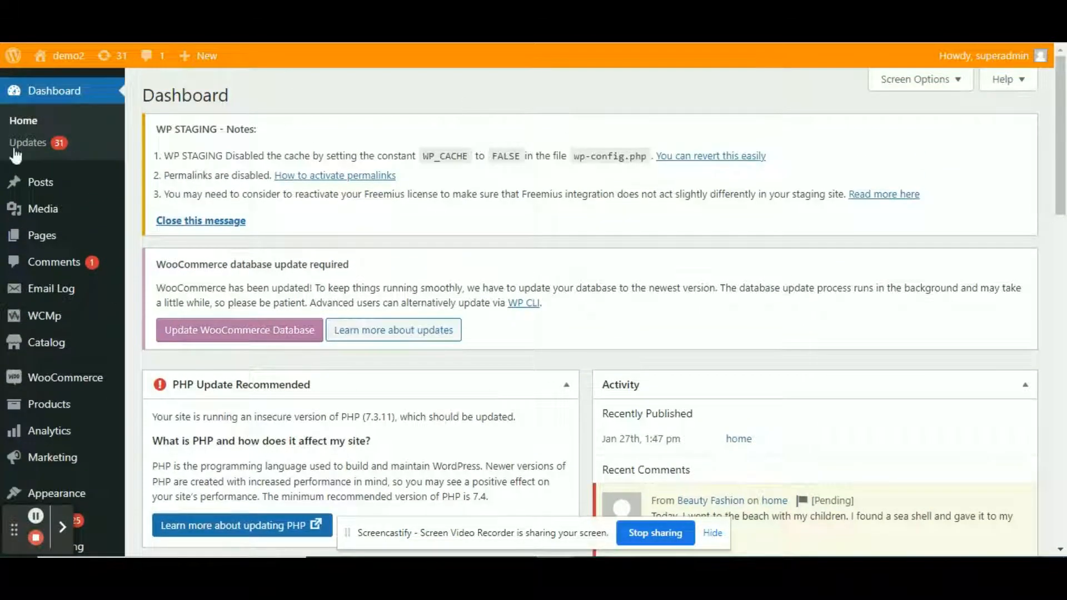
pyautogui.scroll(-3)
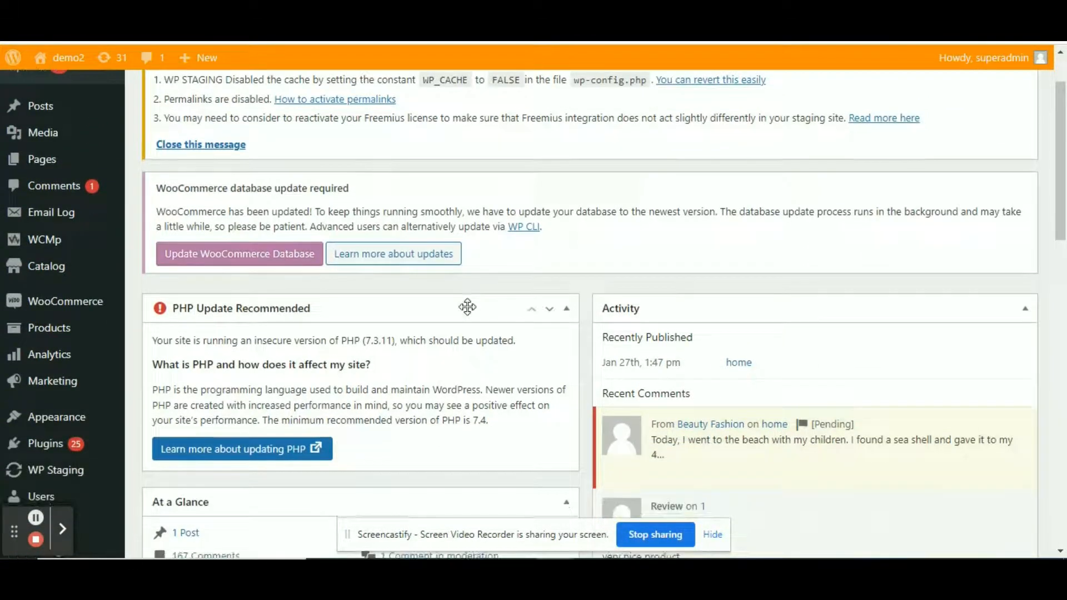
pyautogui.scroll(3)
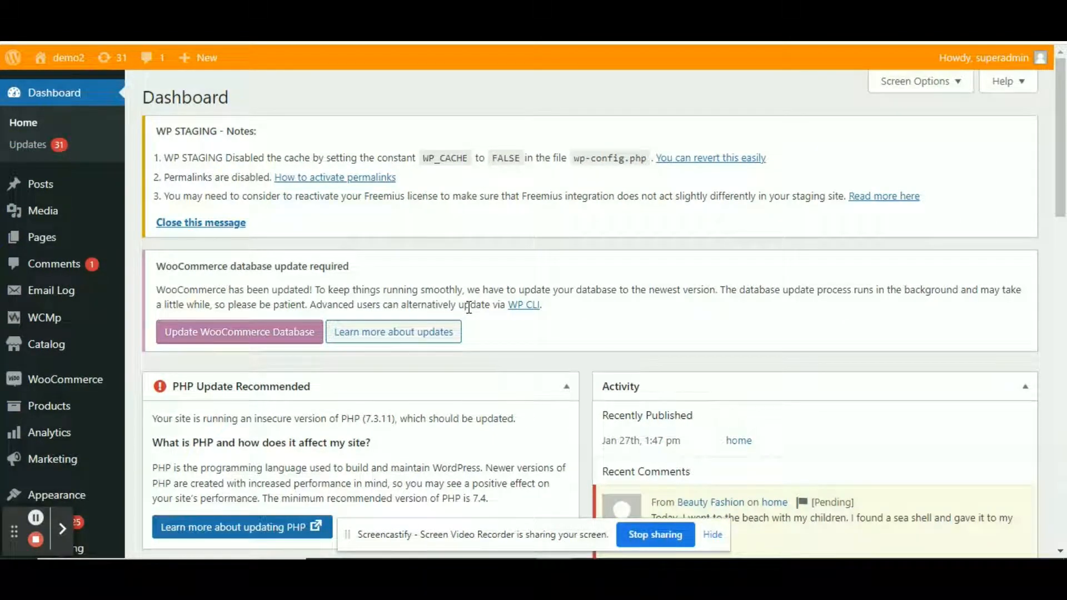
pyautogui.scroll(-3)
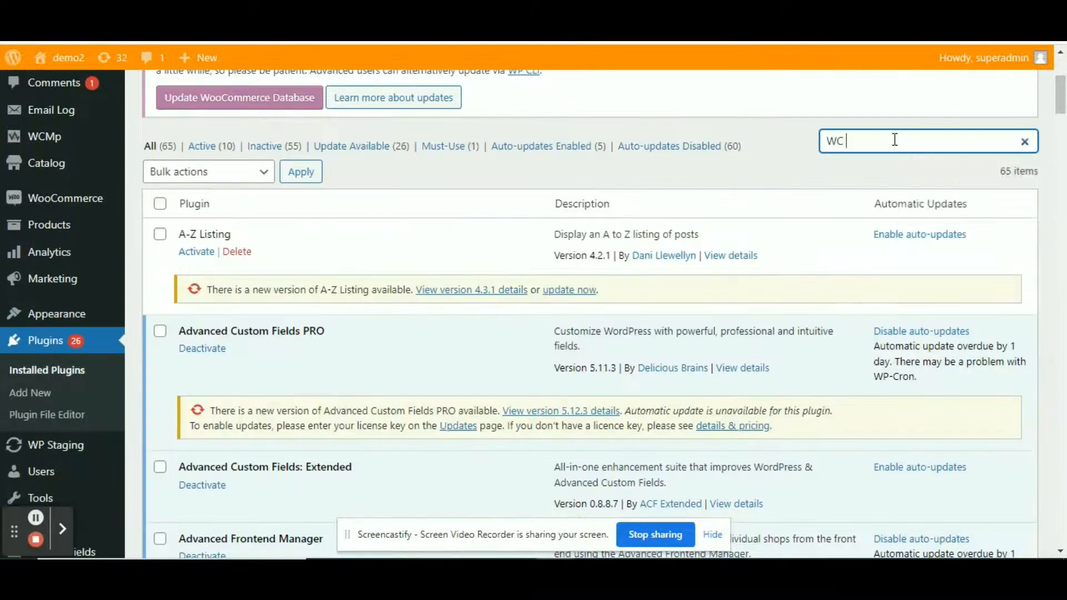
pyautogui.write('Marketplace')
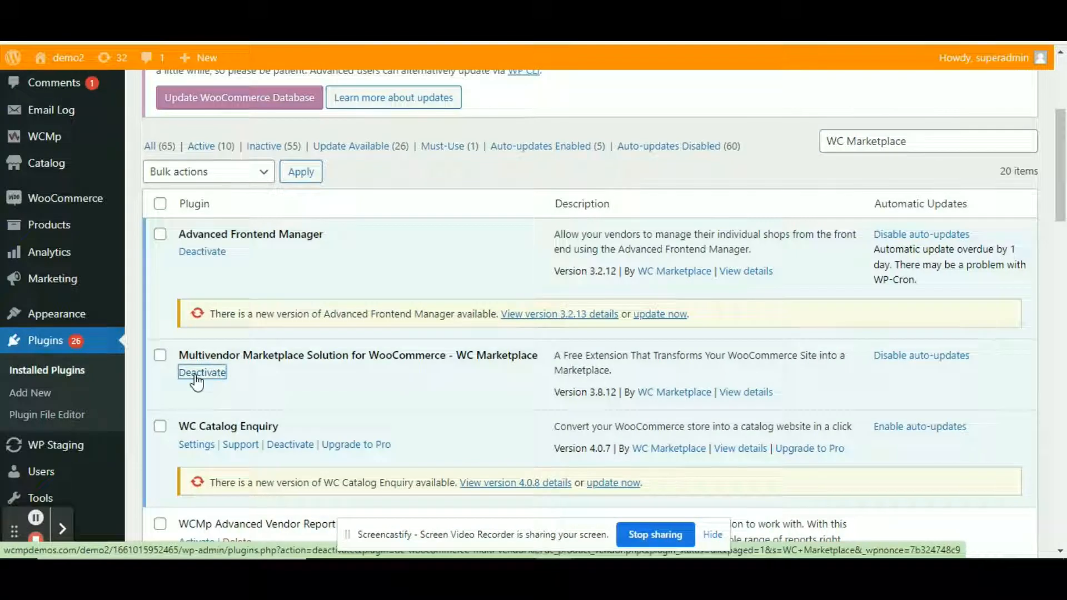
pyautogui.click(201, 373)
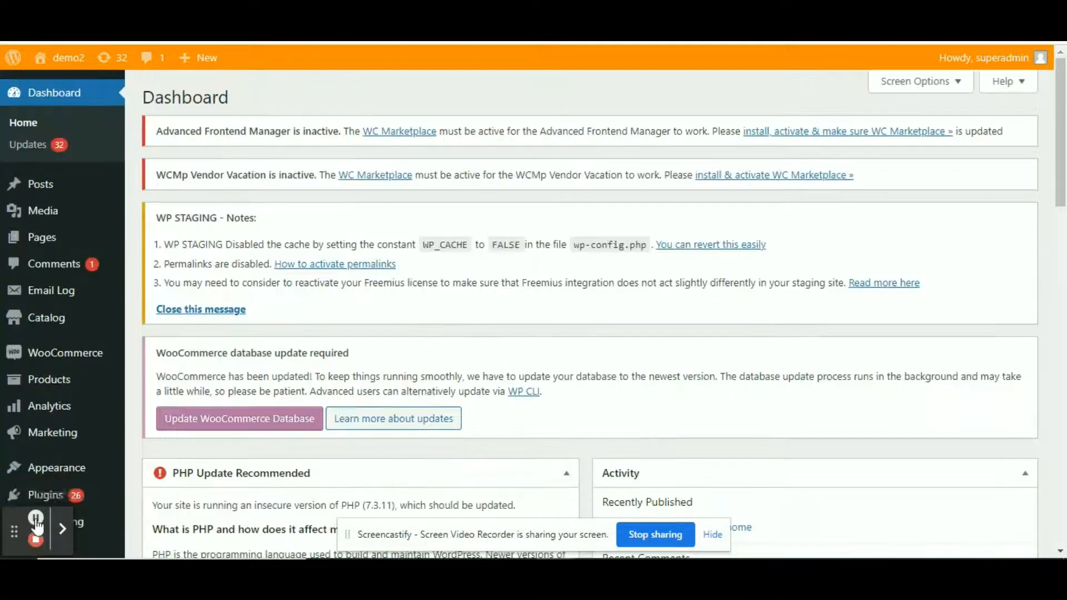
pyautogui.scroll(-3)
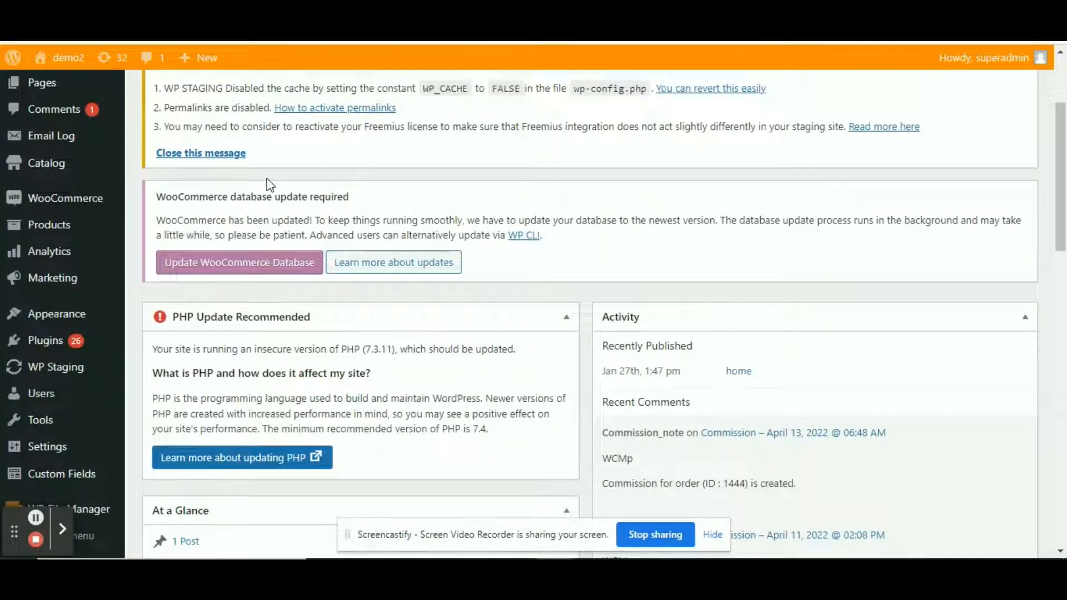
pyautogui.scroll(3)
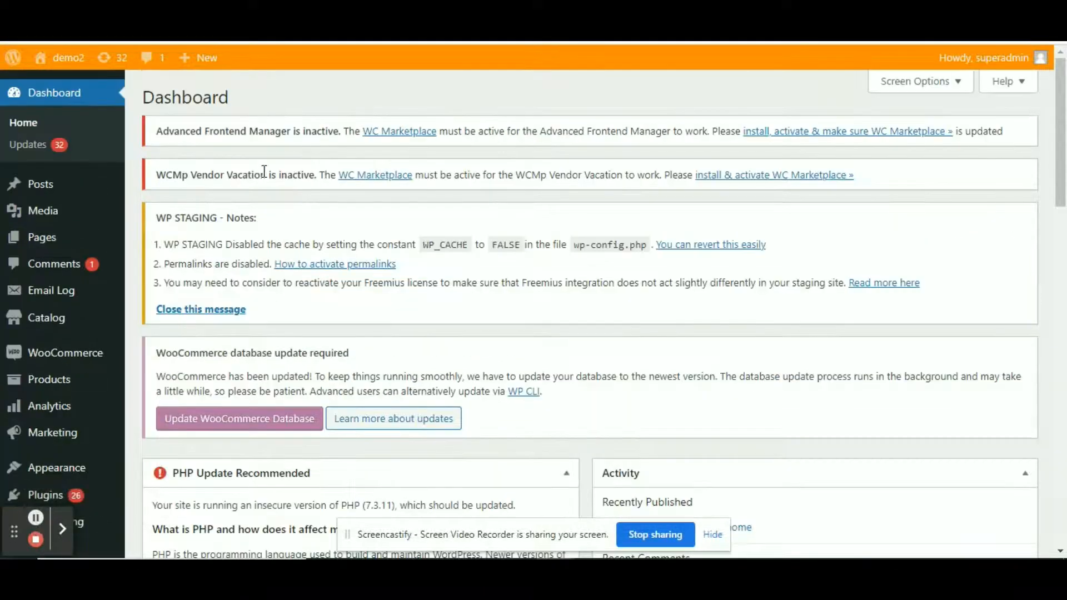
pyautogui.scroll(-3)
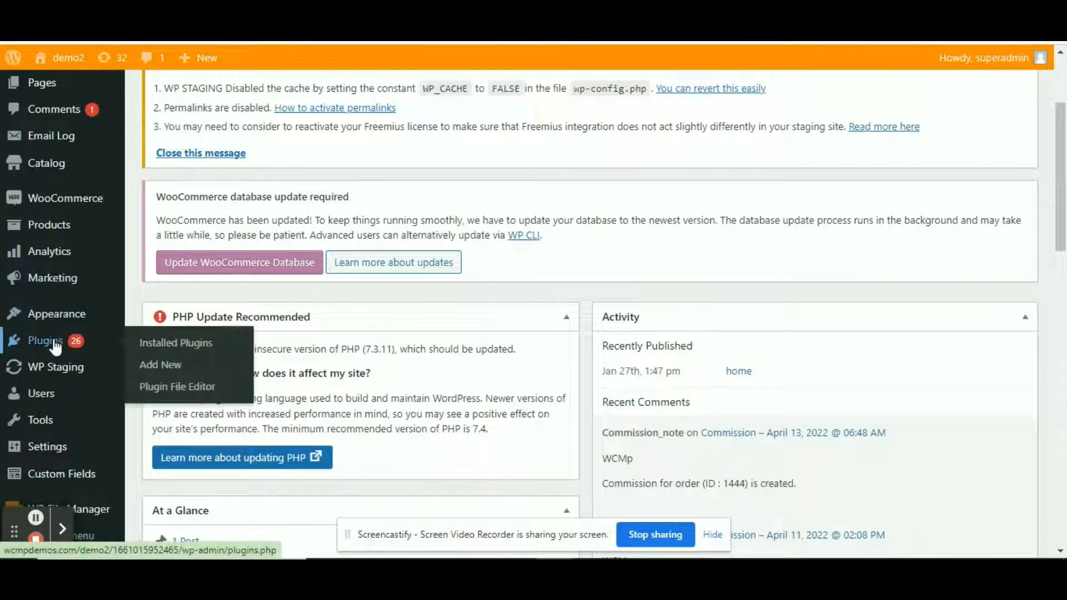
pyautogui.moveTo(160, 365)
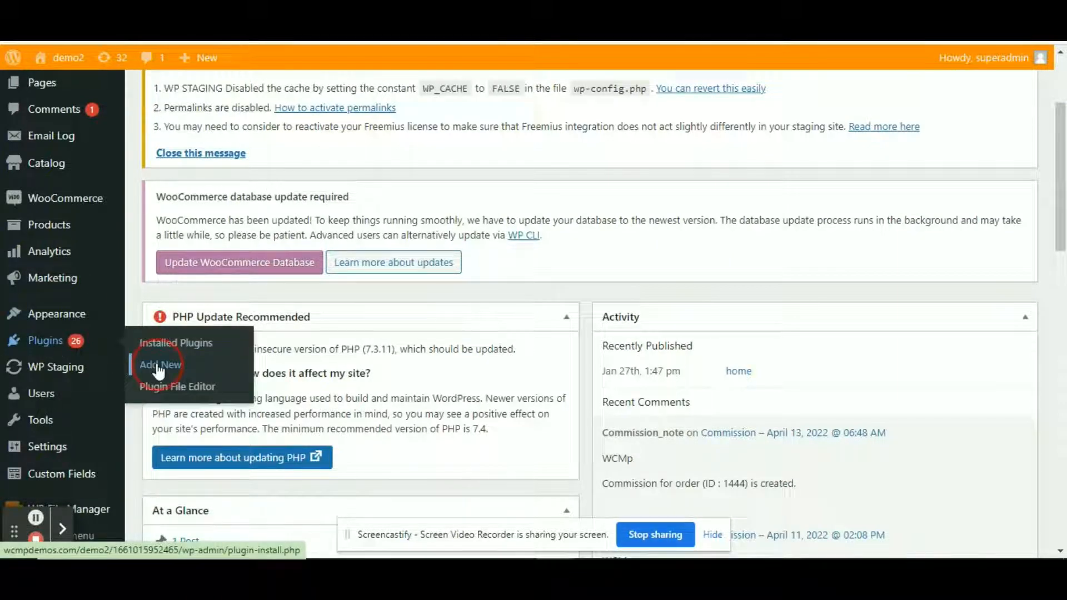
# Upload MultivendorX-main (1).zip through Upload Plugin and install it.
pyautogui.click(160, 365)
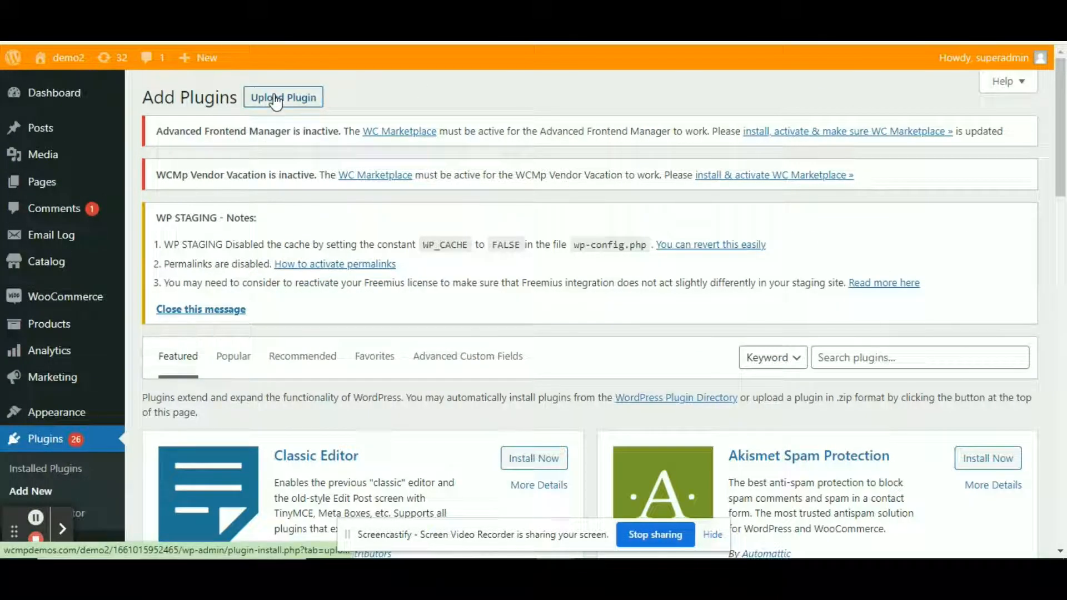
pyautogui.click(283, 96)
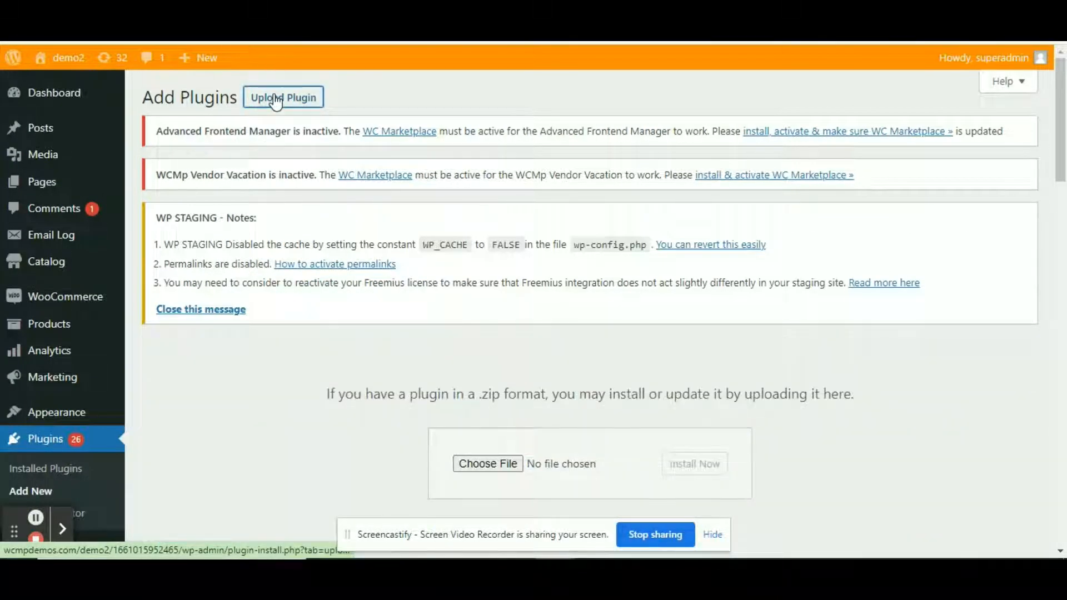
pyautogui.scroll(-3)
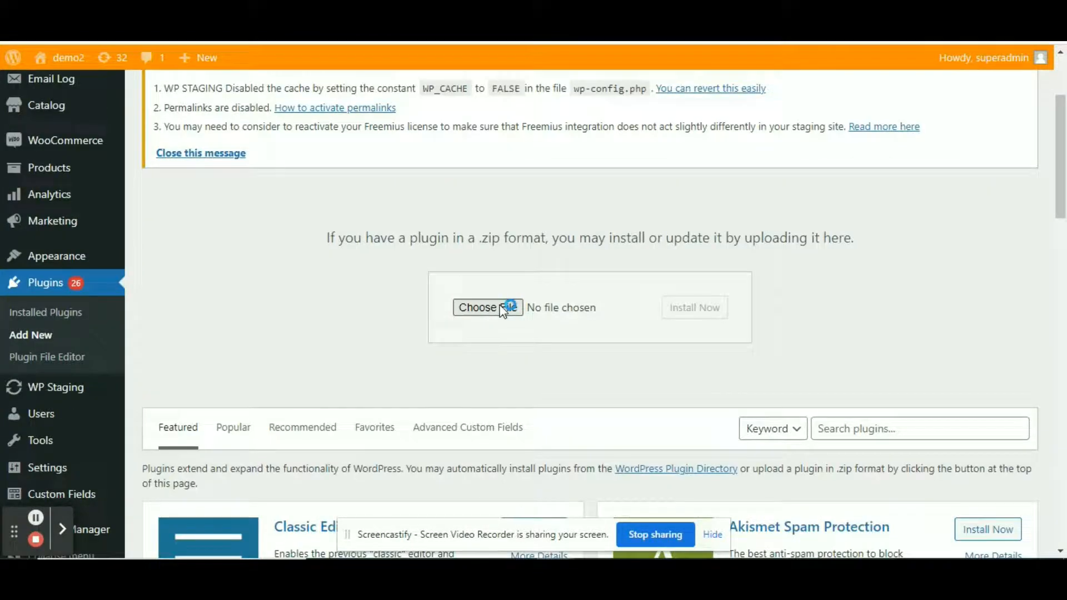
pyautogui.click(487, 307)
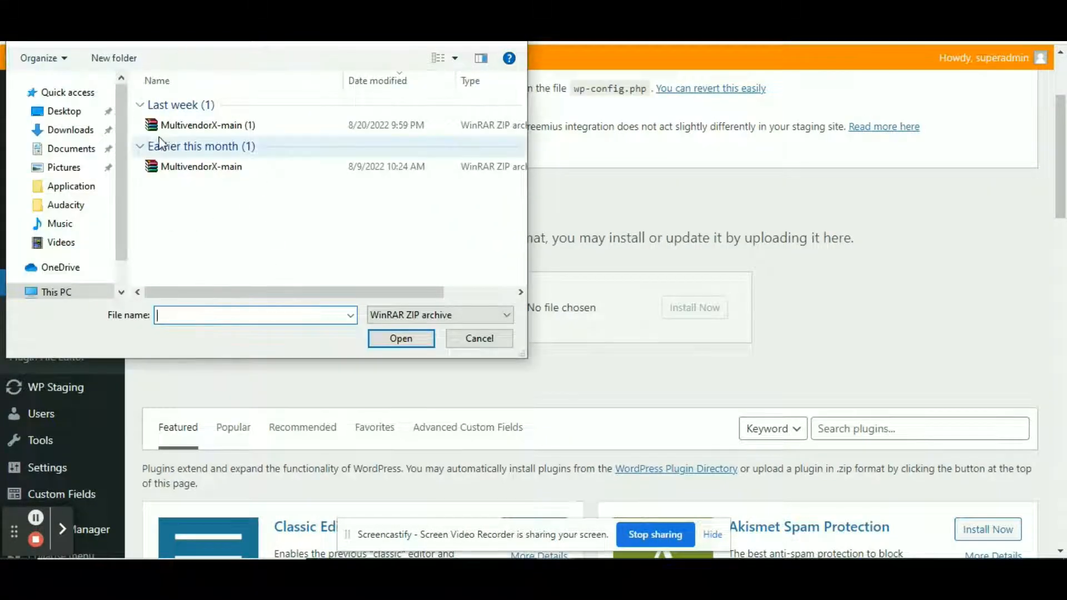
pyautogui.click(208, 125)
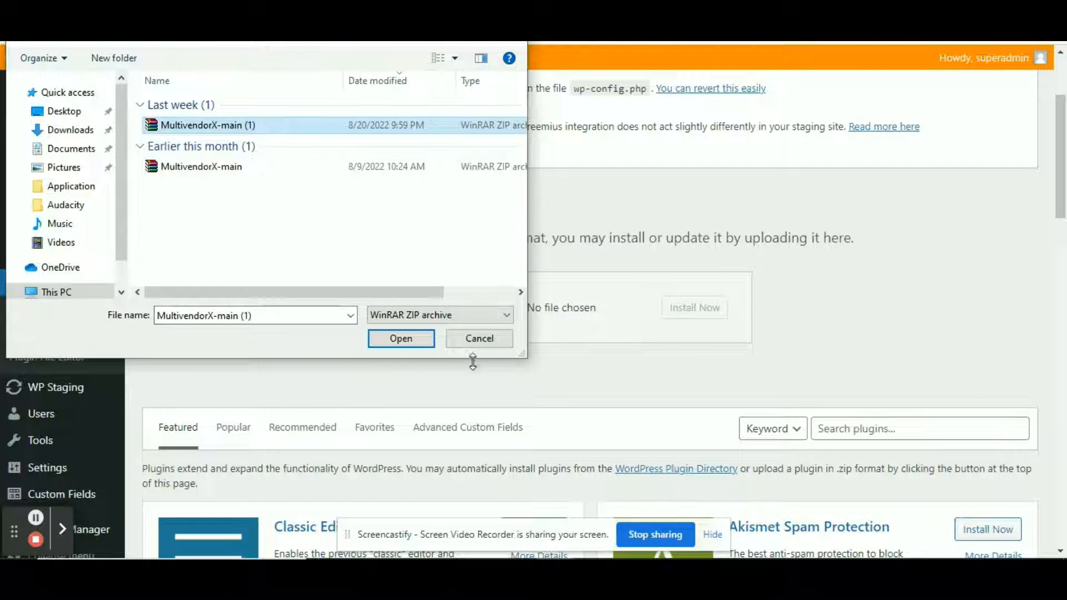
pyautogui.click(401, 339)
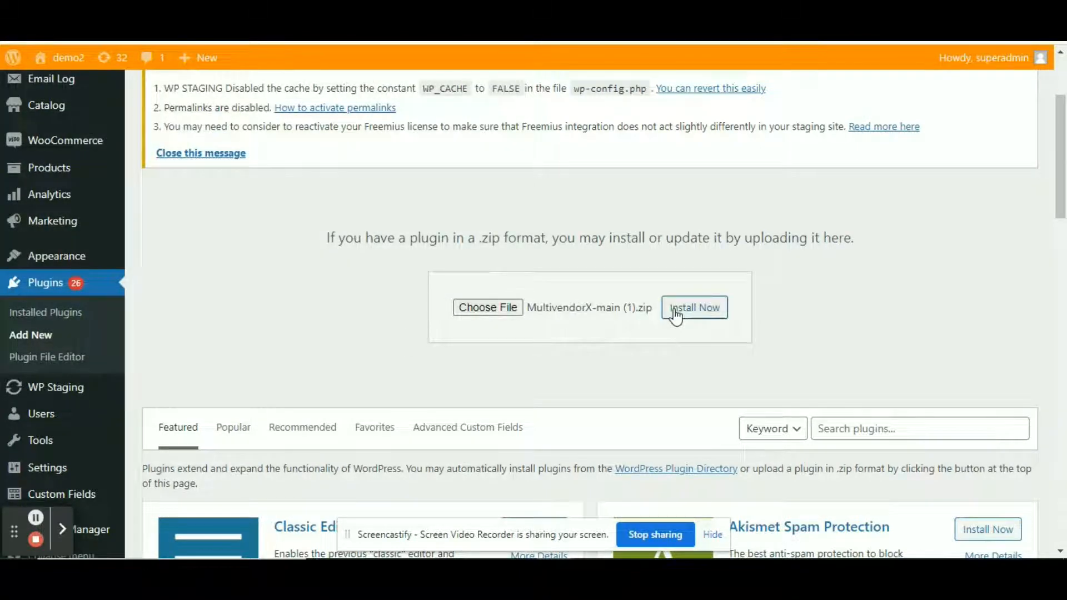
pyautogui.click(694, 306)
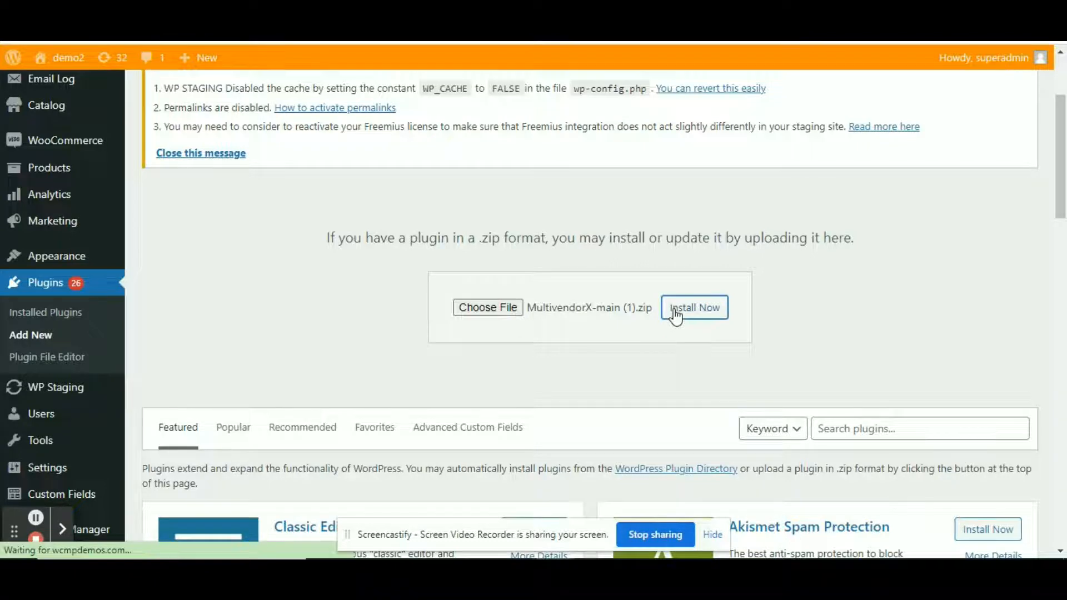
# Activate the Multivendor X plugin from the filtered Installed Plugins list.
pyautogui.click(694, 307)
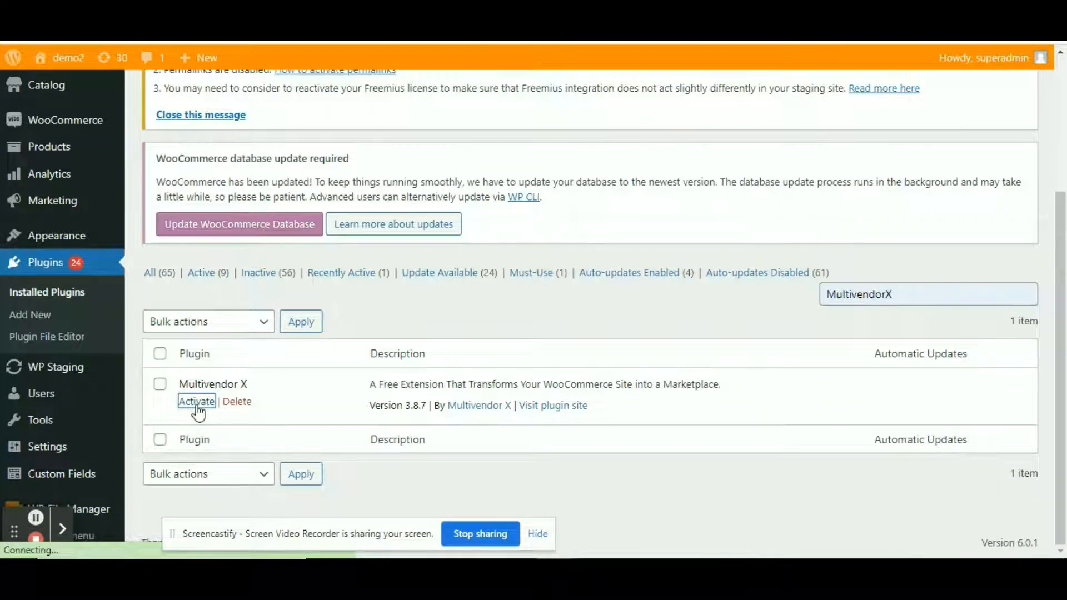
pyautogui.click(196, 401)
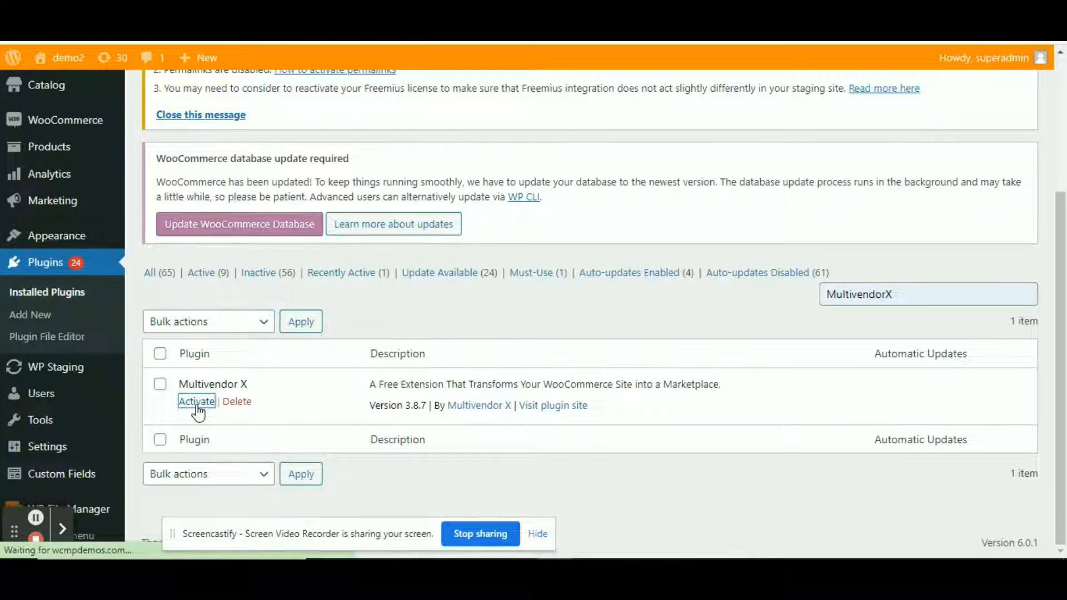
pyautogui.click(196, 401)
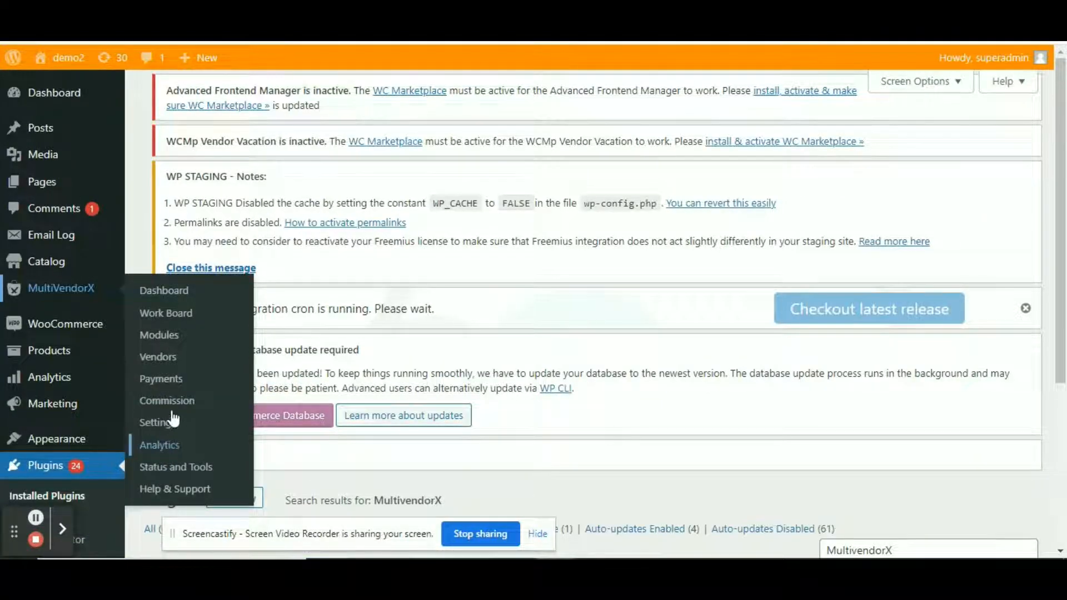
# Open MultiVendorX > Commission to view 127 commissions, 14 paid and 109 unpaid.
pyautogui.click(167, 401)
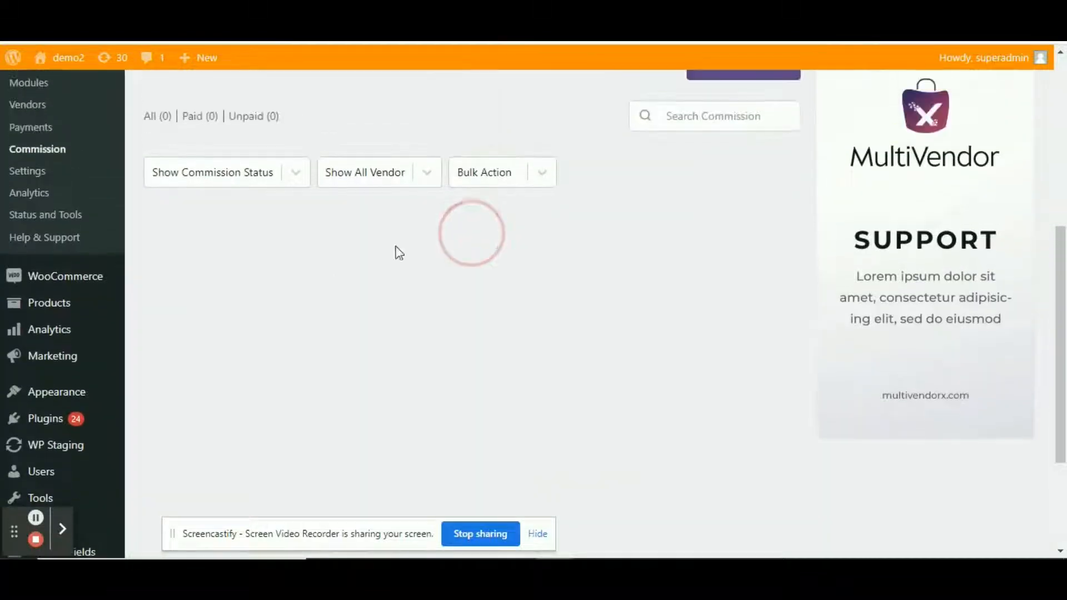
pyautogui.moveTo(515, 276)
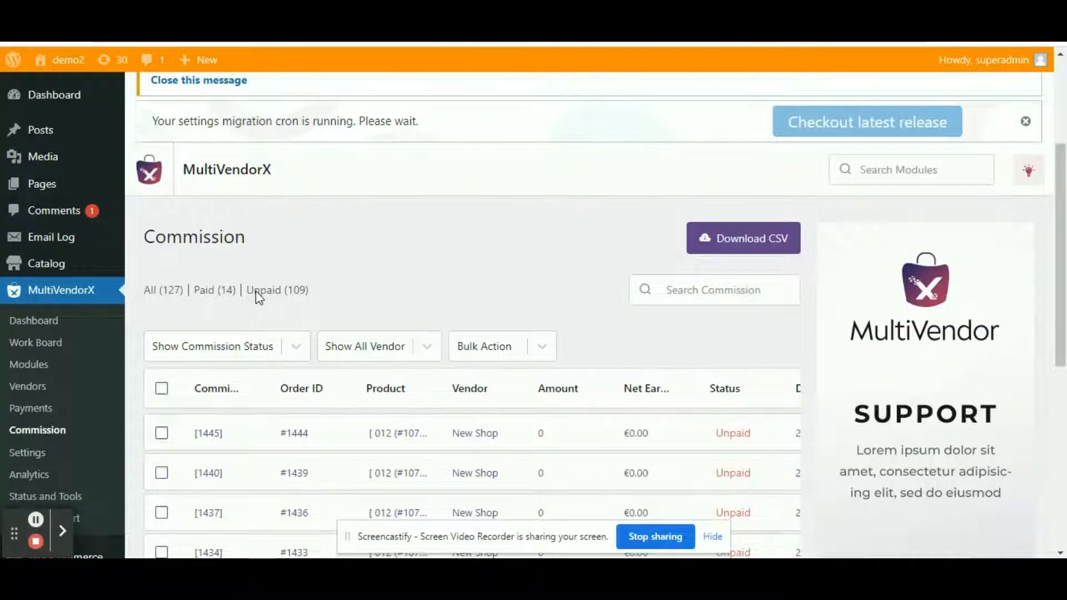
pyautogui.scroll(-3)
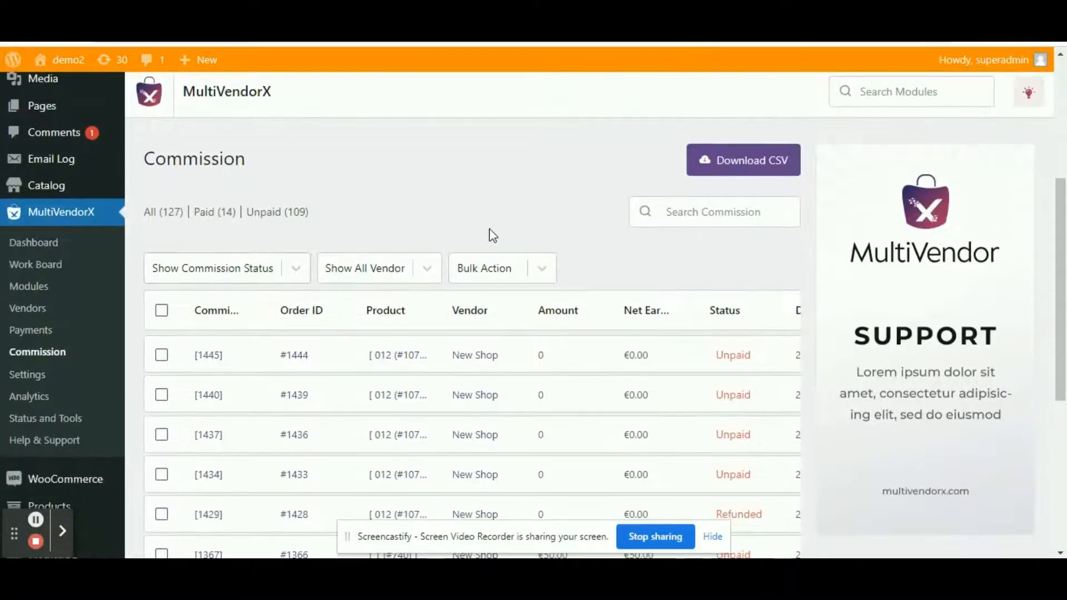
# Open MultiVendorX > Vendors and scroll through the 35 approved vendors.
pyautogui.click(28, 309)
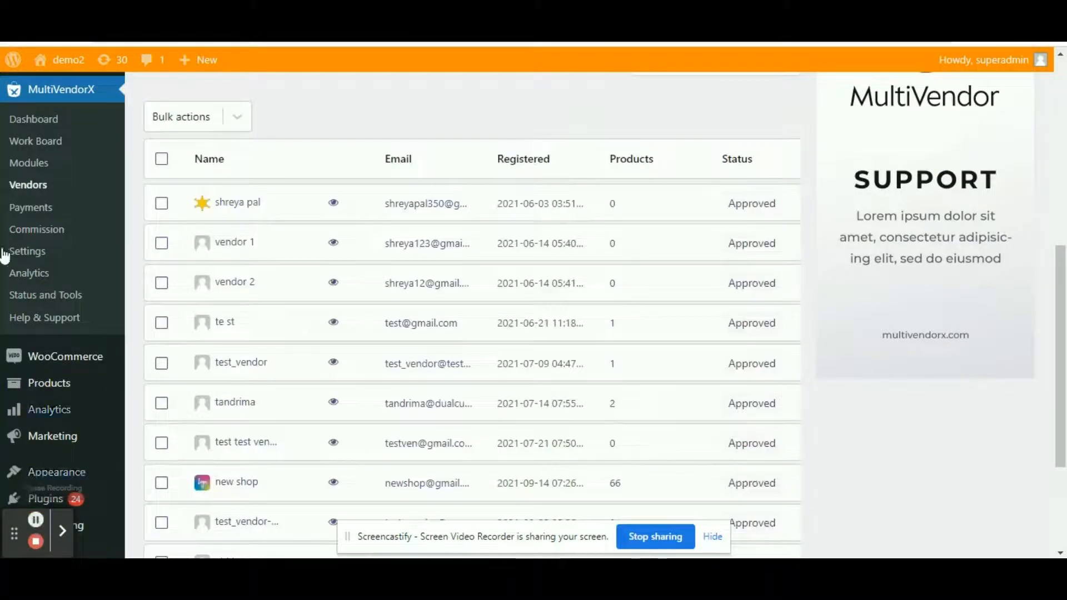
pyautogui.scroll(3)
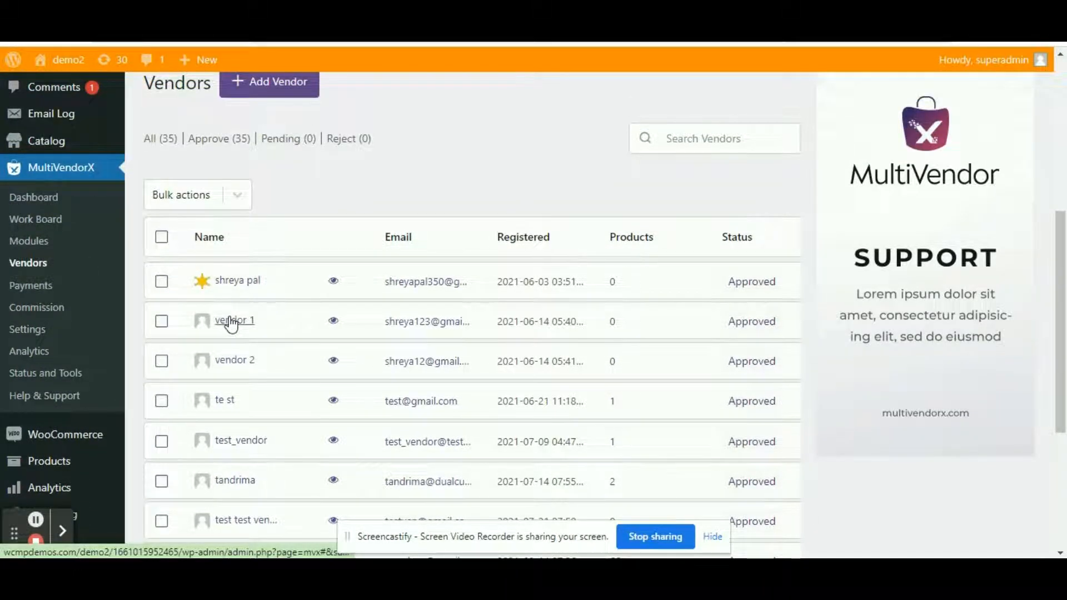
pyautogui.scroll(-3)
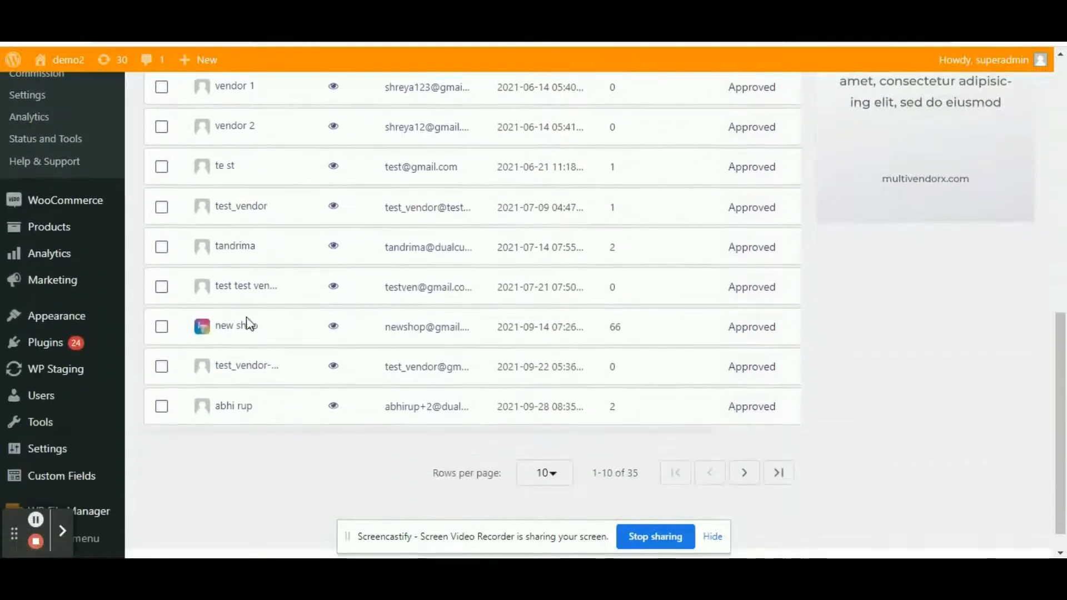
pyautogui.scroll(3)
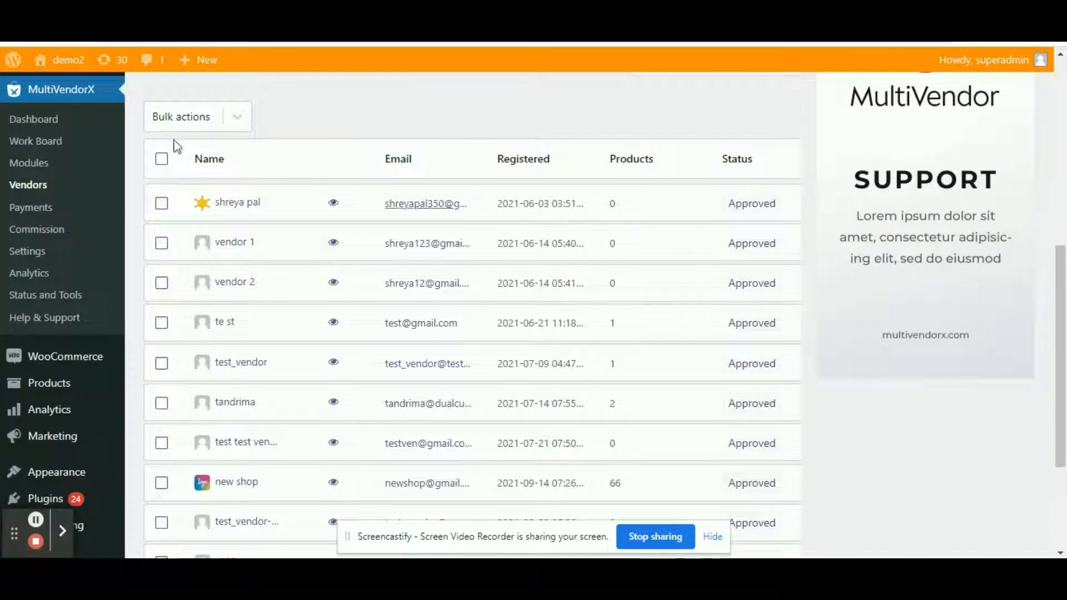